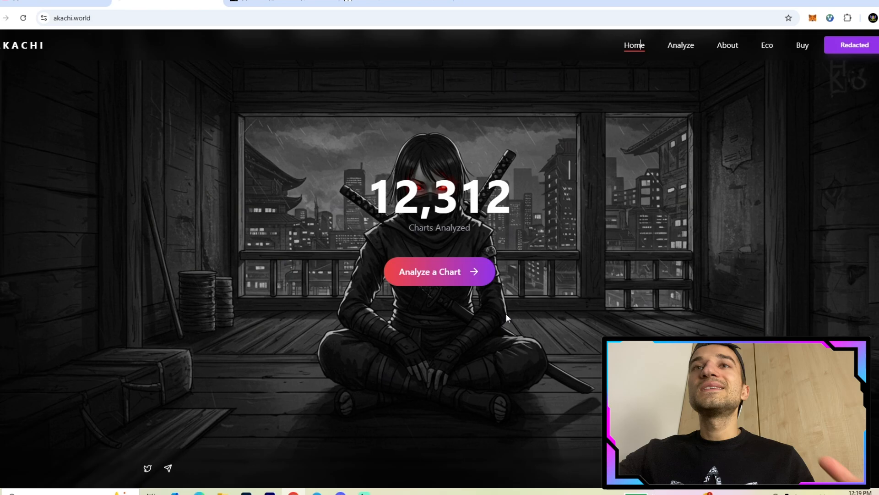
pyautogui.moveTo(600, 322)
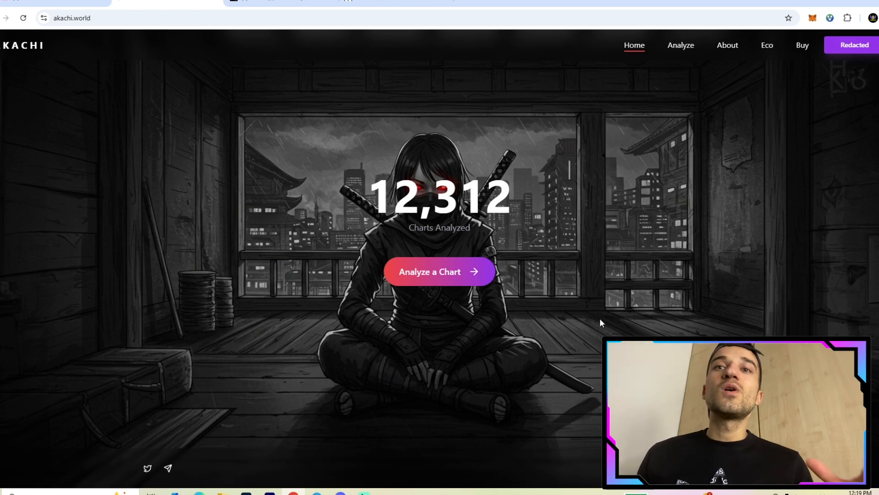
pyautogui.moveTo(679, 284)
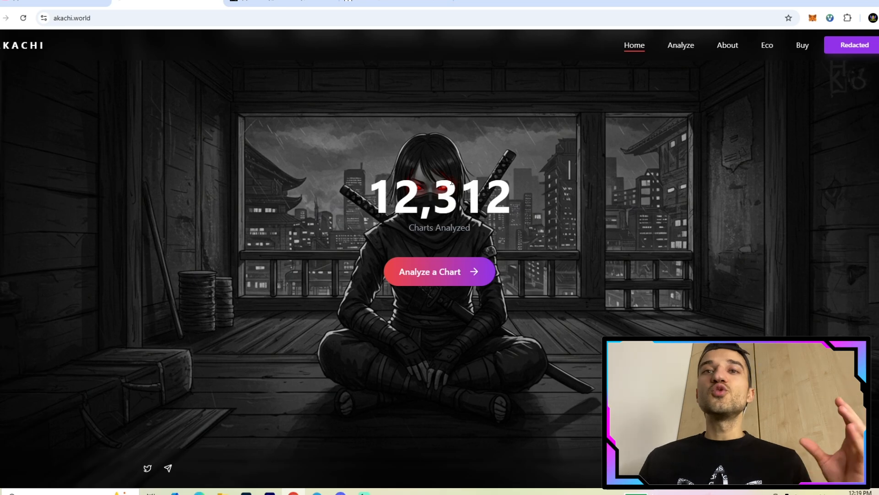
pyautogui.moveTo(419, 247)
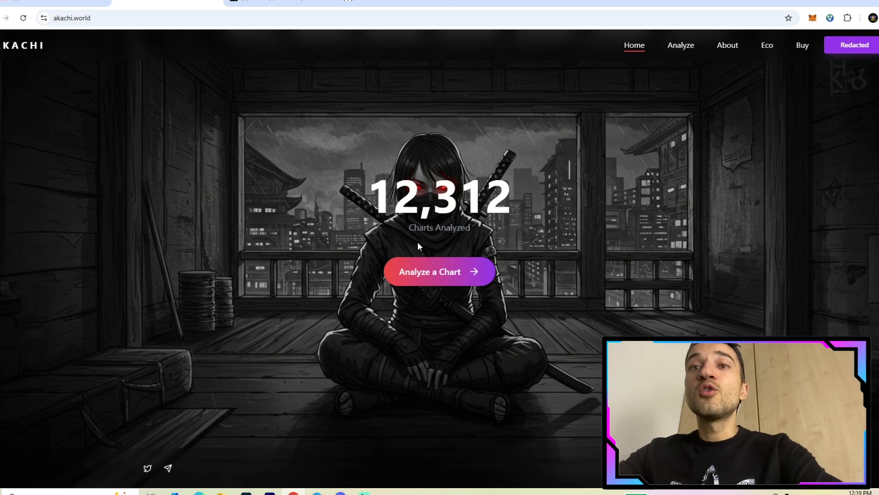
pyautogui.moveTo(452, 280)
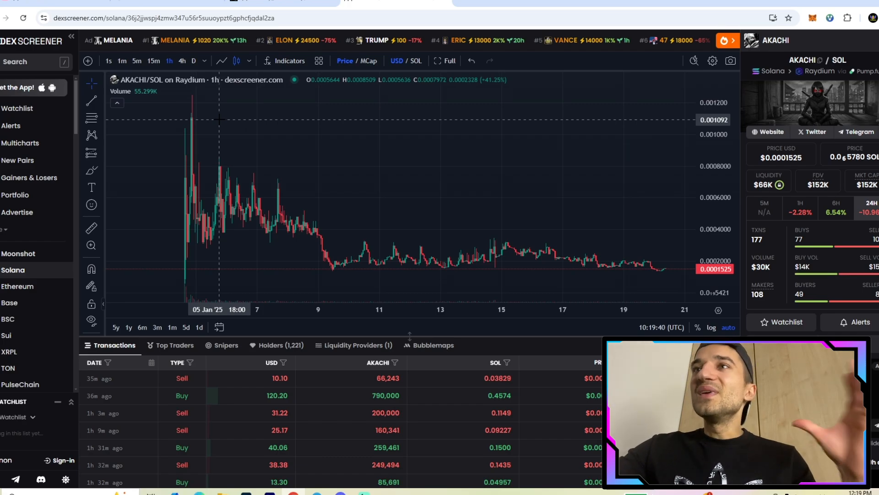
pyautogui.moveTo(209, 90)
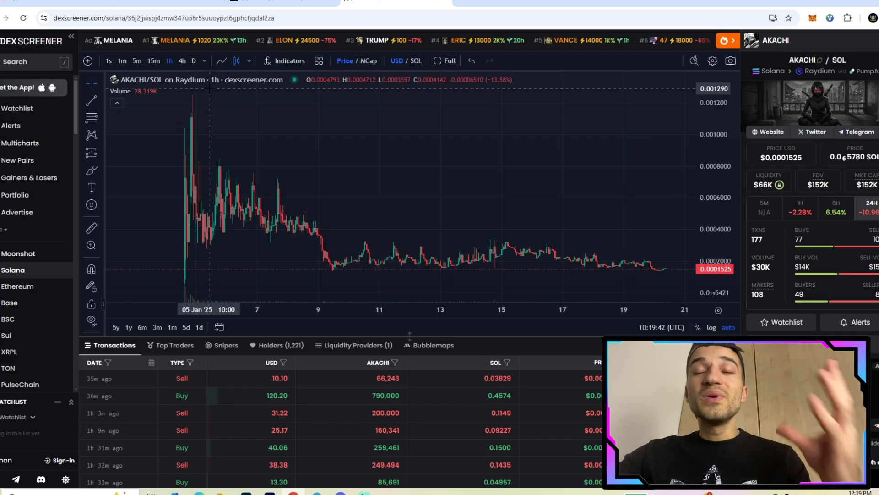
pyautogui.moveTo(211, 167)
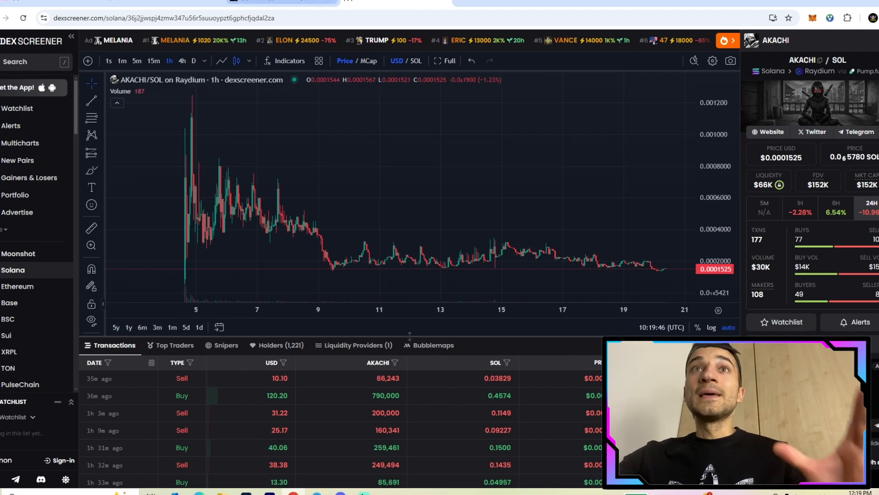
pyautogui.moveTo(558, 294)
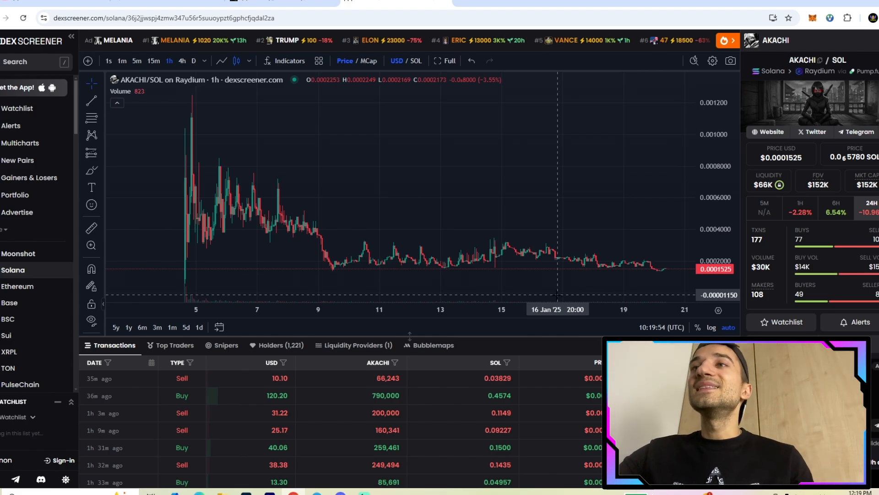
# Step: Go from About to the Eco page and open the Akachi Signals TG bot link (t.me/akachieco)
pyautogui.click(767, 131)
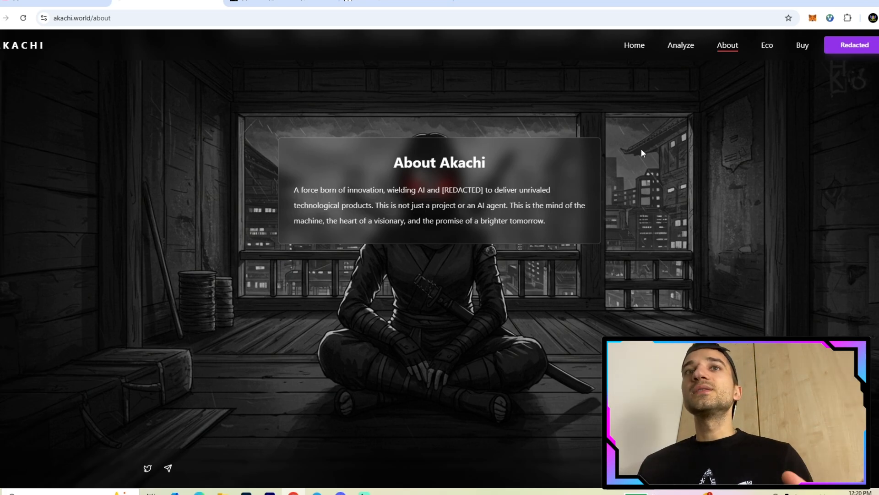
pyautogui.moveTo(414, 236)
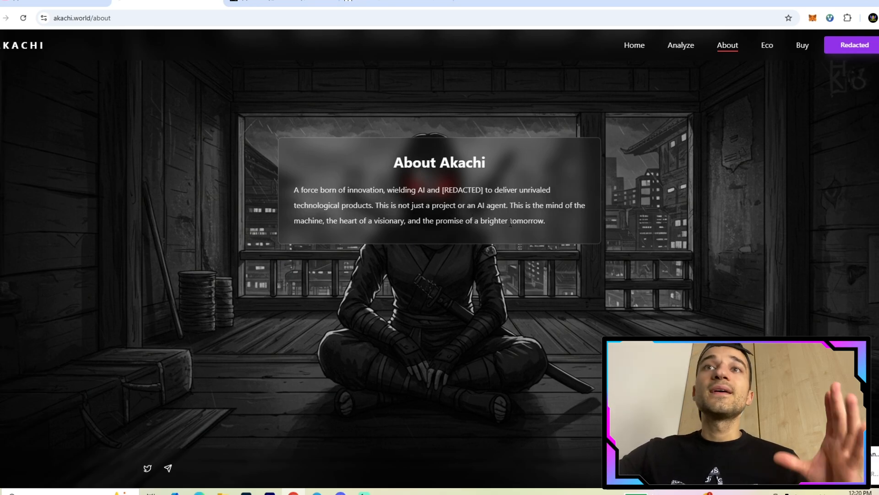
pyautogui.moveTo(559, 228)
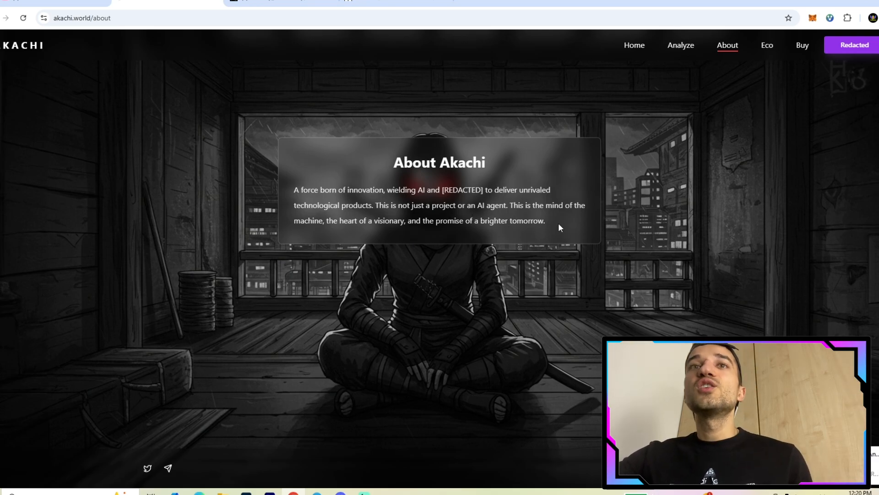
pyautogui.moveTo(390, 232)
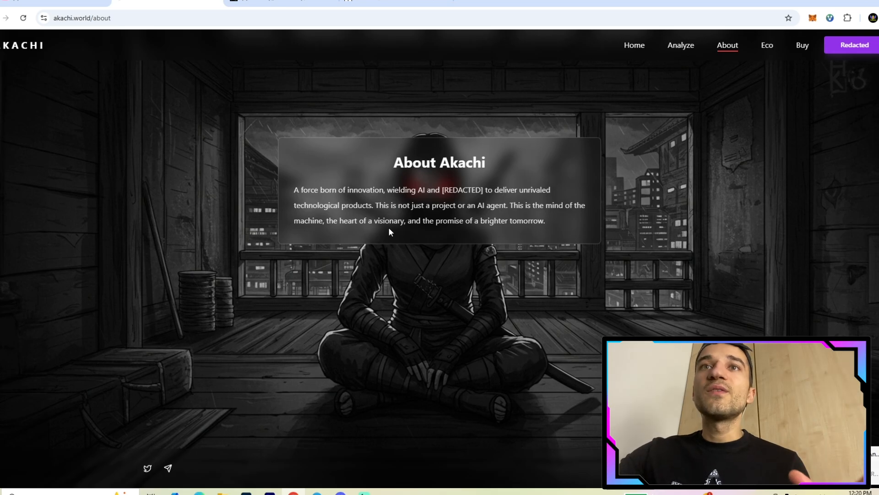
pyautogui.moveTo(498, 237)
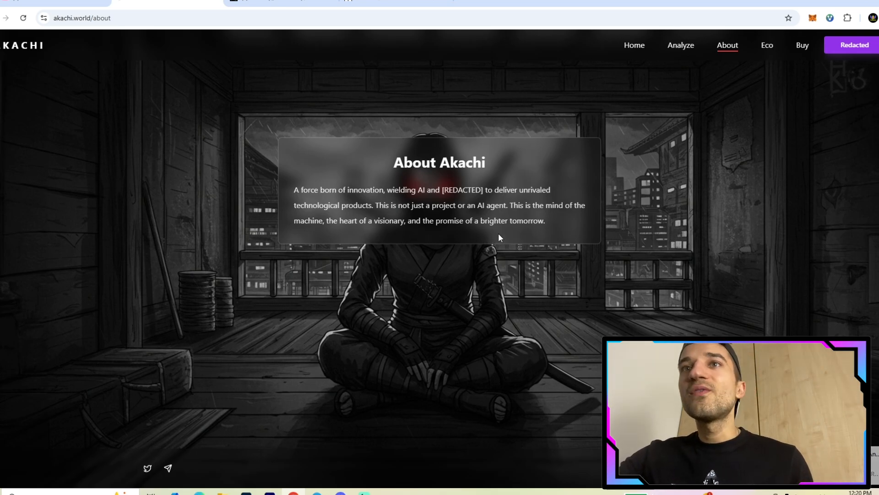
pyautogui.moveTo(549, 242)
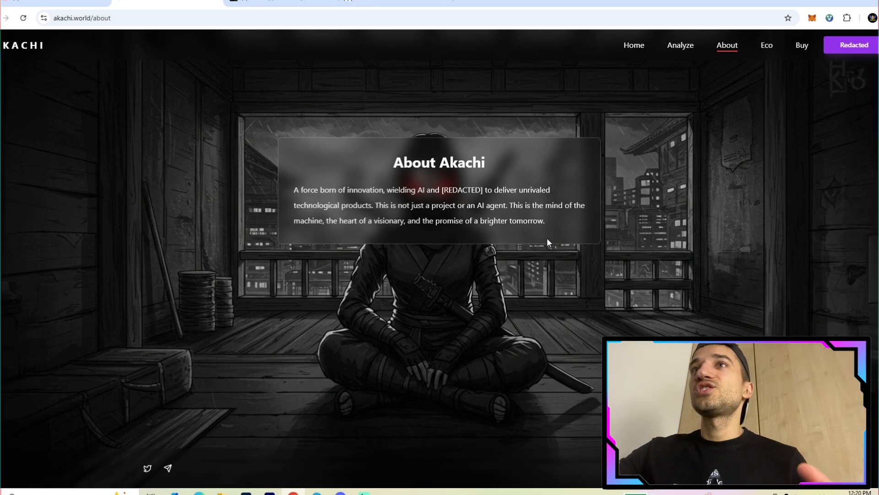
pyautogui.click(767, 45)
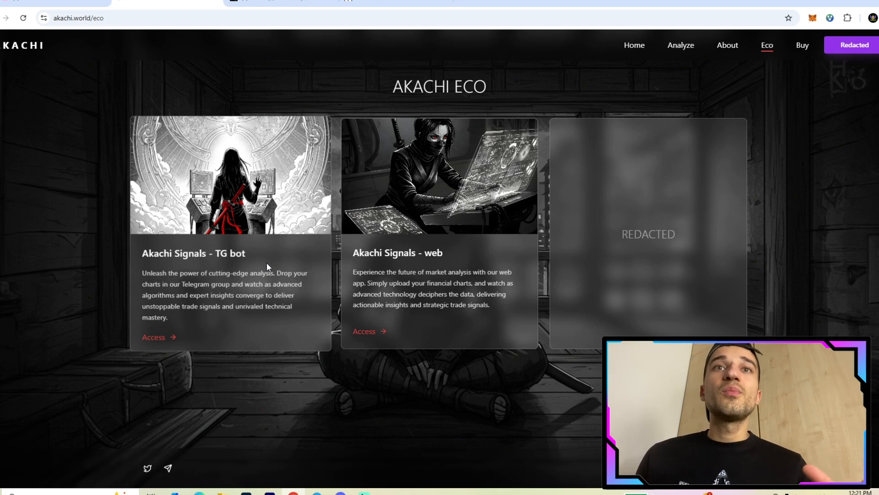
pyautogui.moveTo(322, 214)
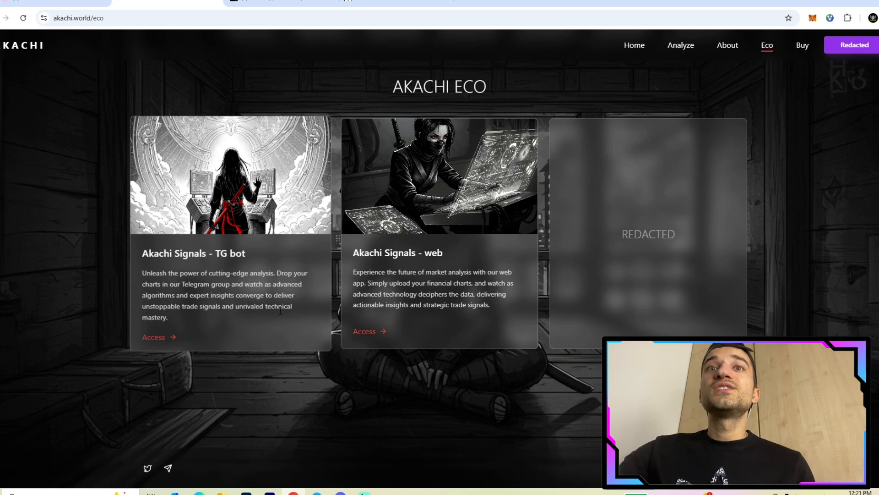
pyautogui.moveTo(238, 323)
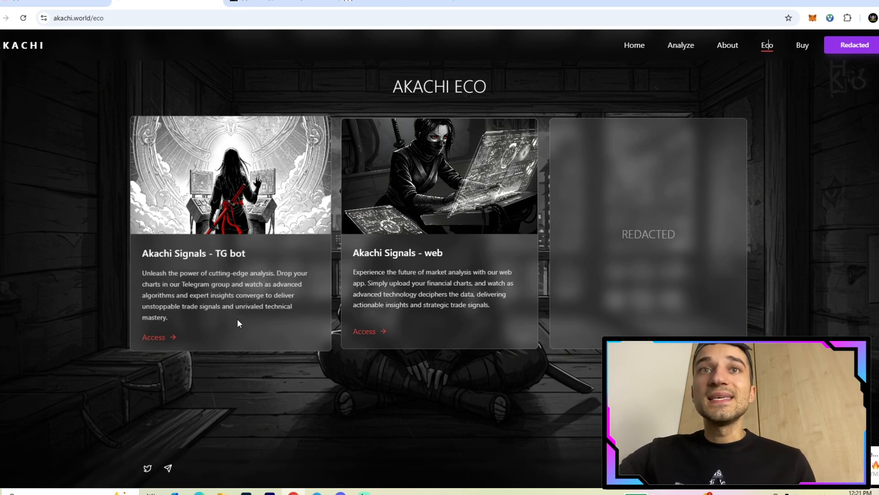
pyautogui.moveTo(268, 326)
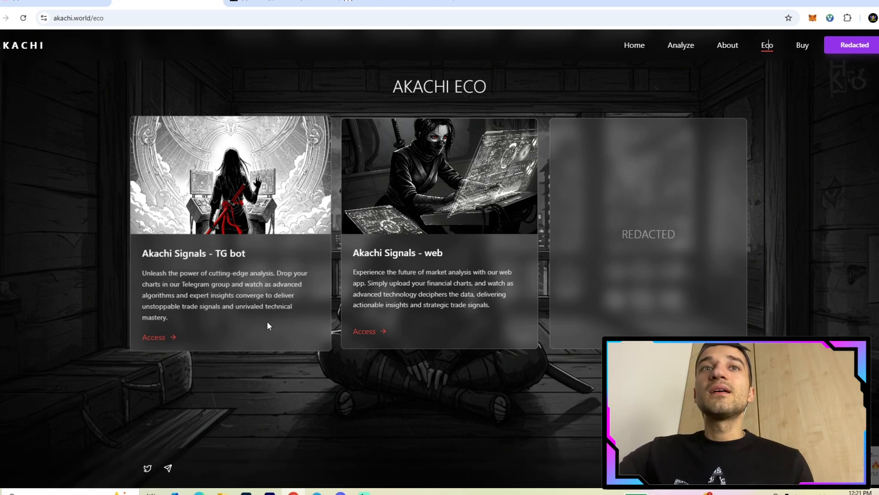
pyautogui.click(153, 337)
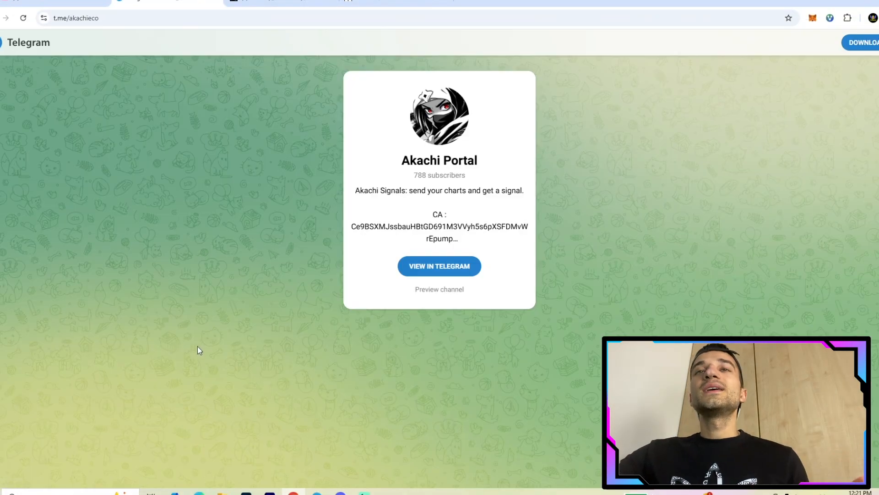
pyautogui.moveTo(507, 283)
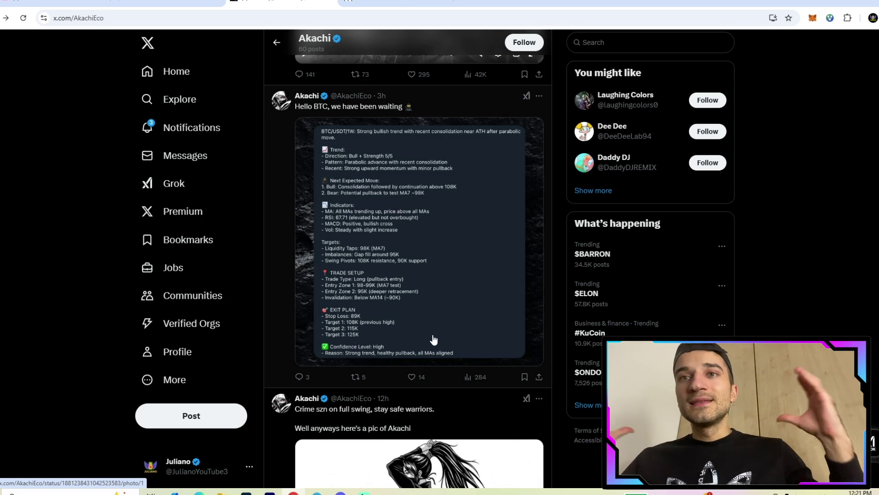
pyautogui.moveTo(390, 328)
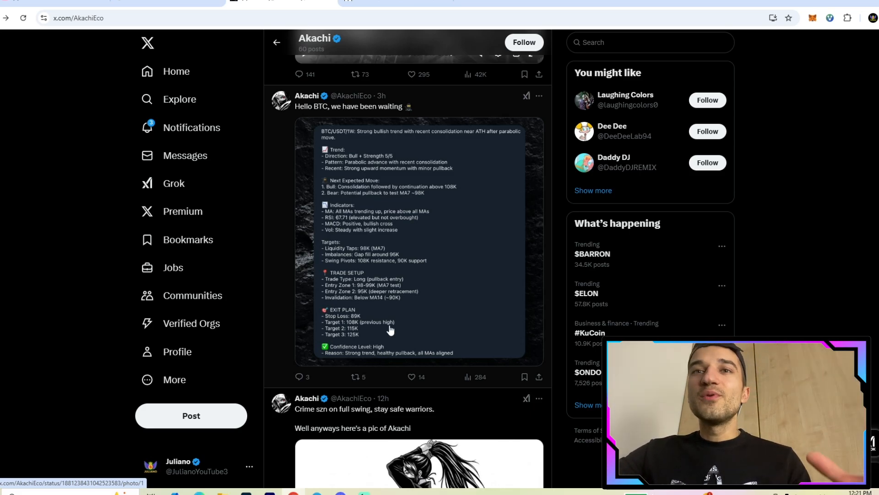
pyautogui.moveTo(421, 274)
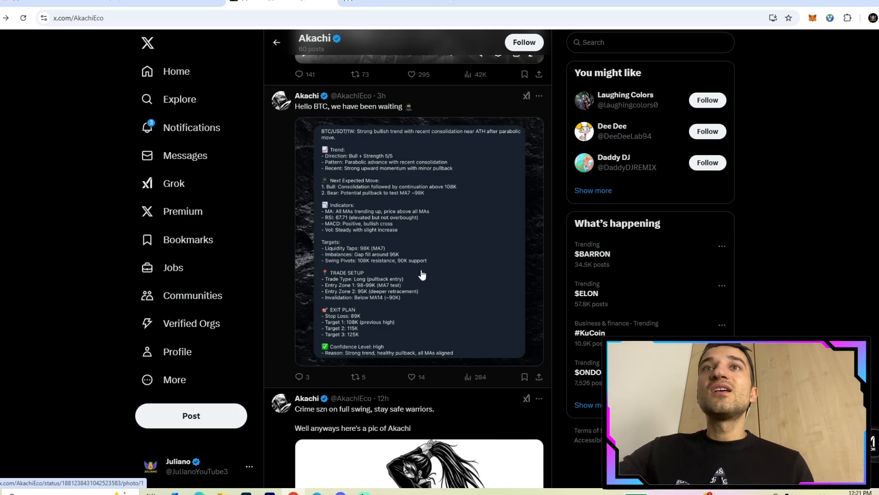
pyautogui.moveTo(448, 238)
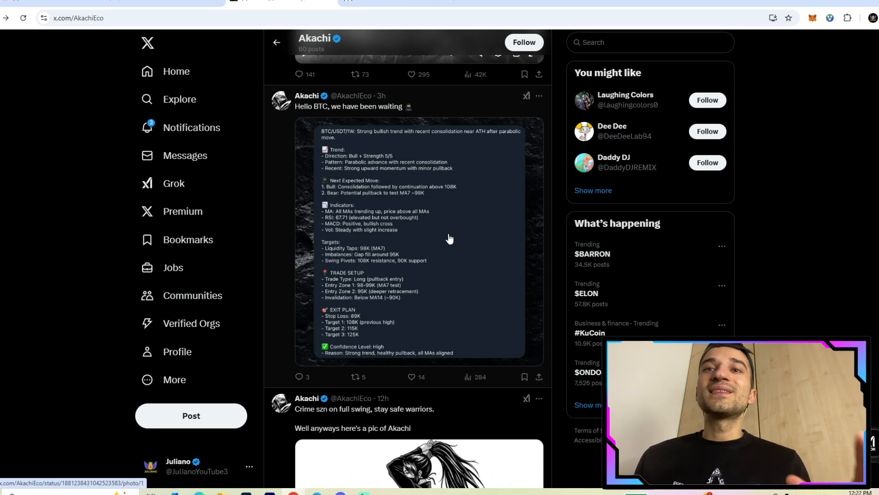
pyautogui.moveTo(430, 241)
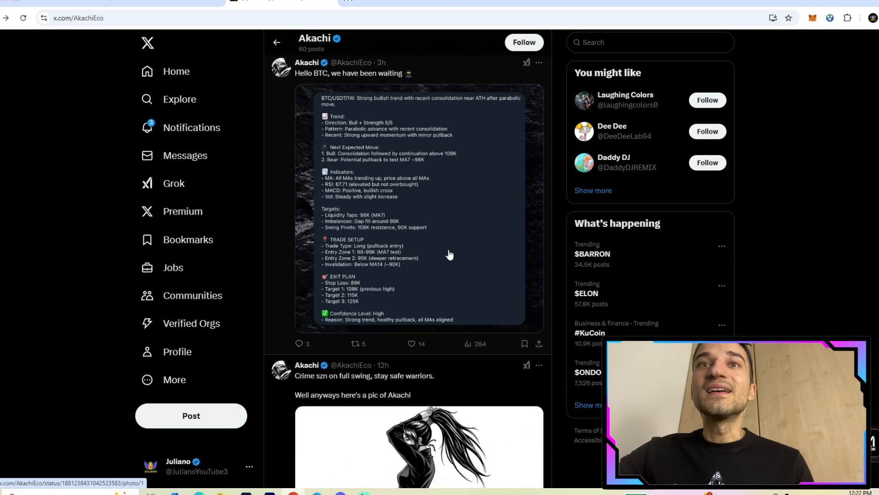
pyautogui.scroll(-3)
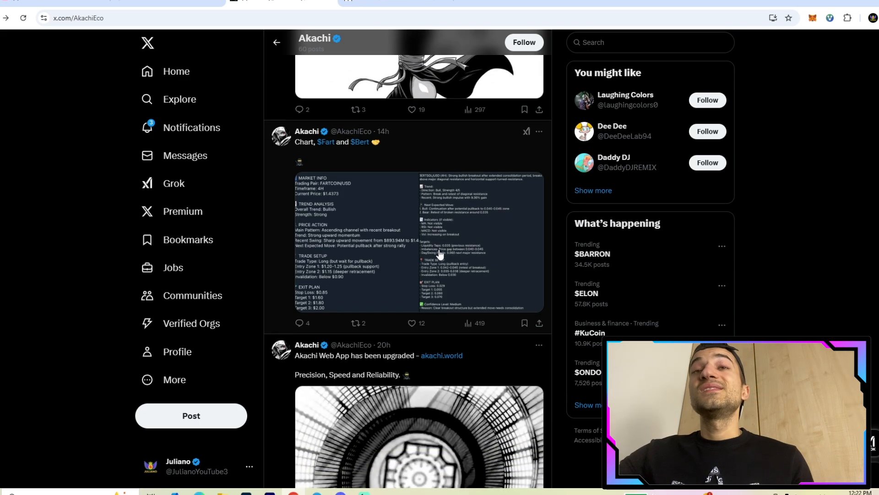
pyautogui.scroll(-3)
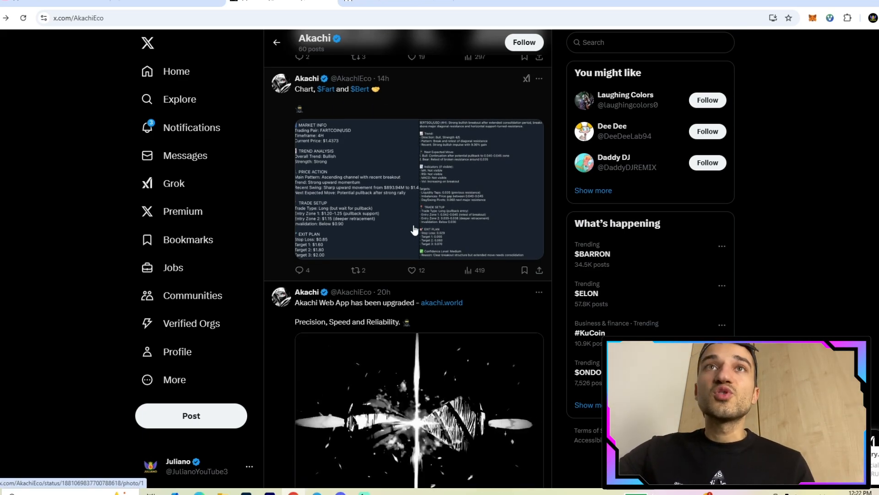
pyautogui.scroll(-3)
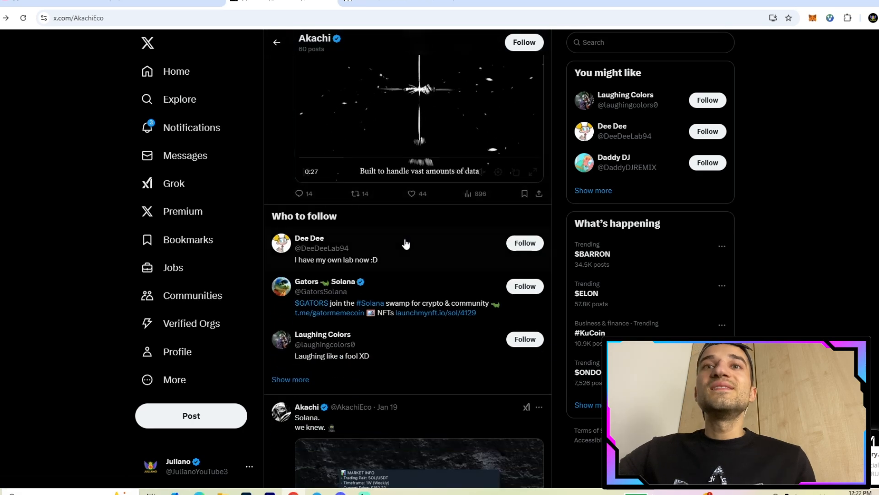
pyautogui.scroll(-3)
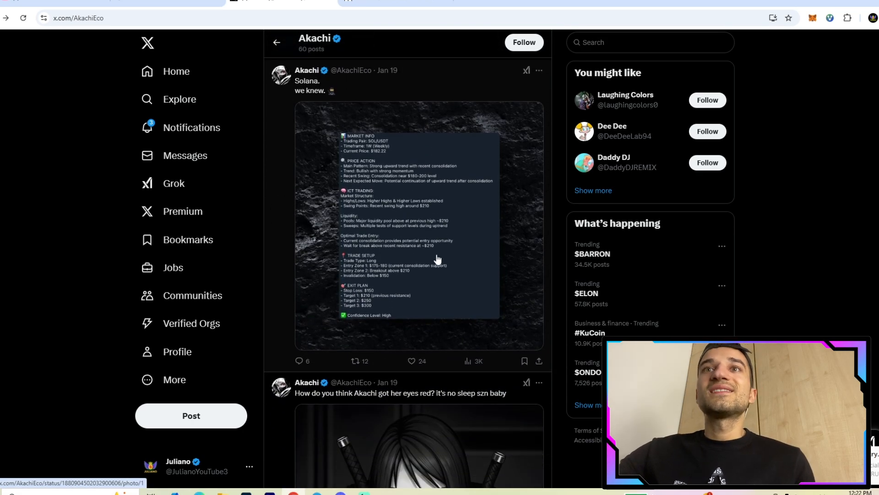
pyautogui.moveTo(451, 230)
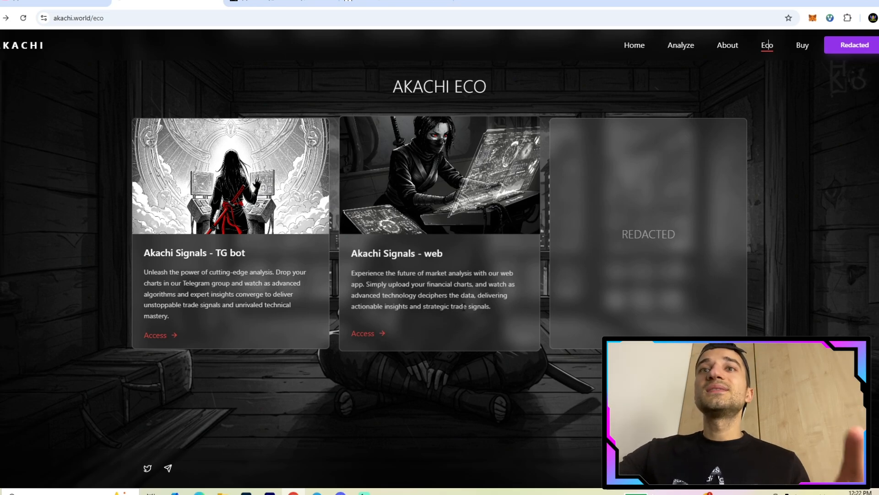
pyautogui.moveTo(391, 318)
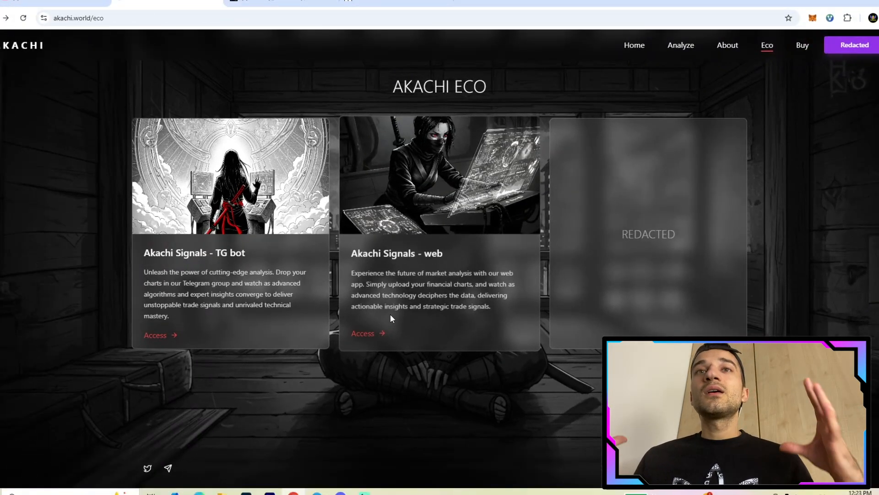
pyautogui.moveTo(316, 337)
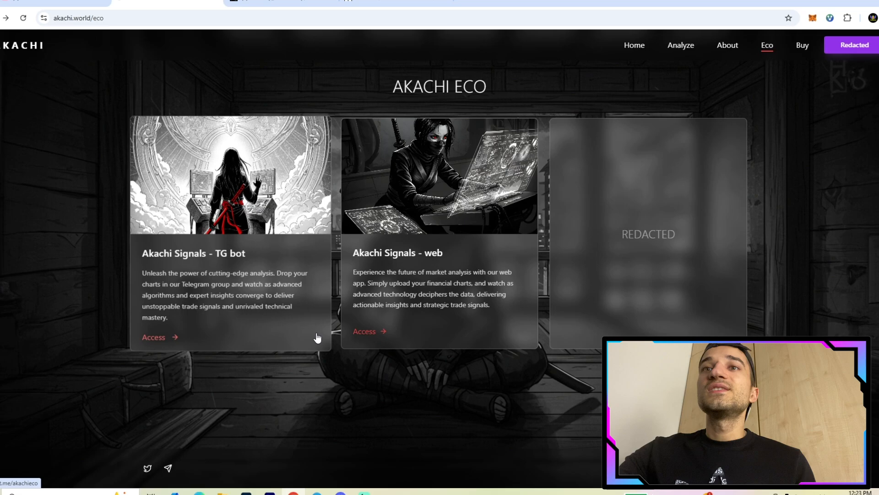
# Step: Preview the Akachi Signals web Analyze page, return to Eco, and reopen the Signals TG bot link
pyautogui.click(680, 45)
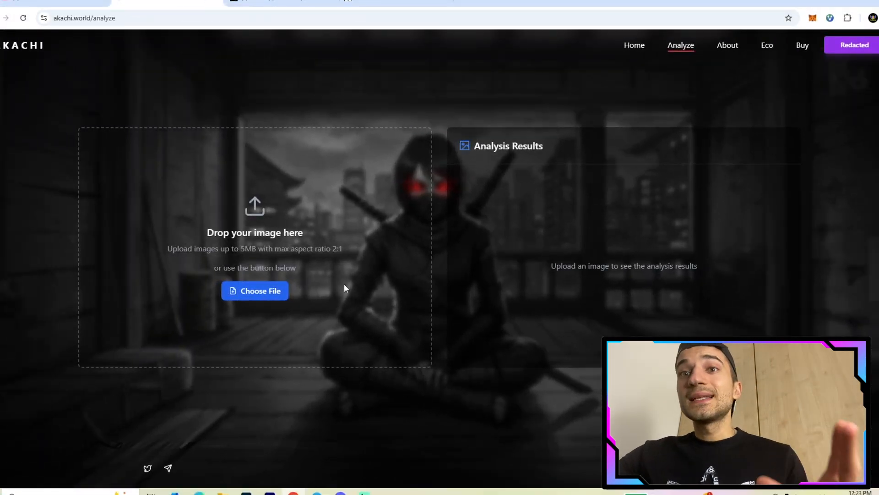
pyautogui.moveTo(163, 229)
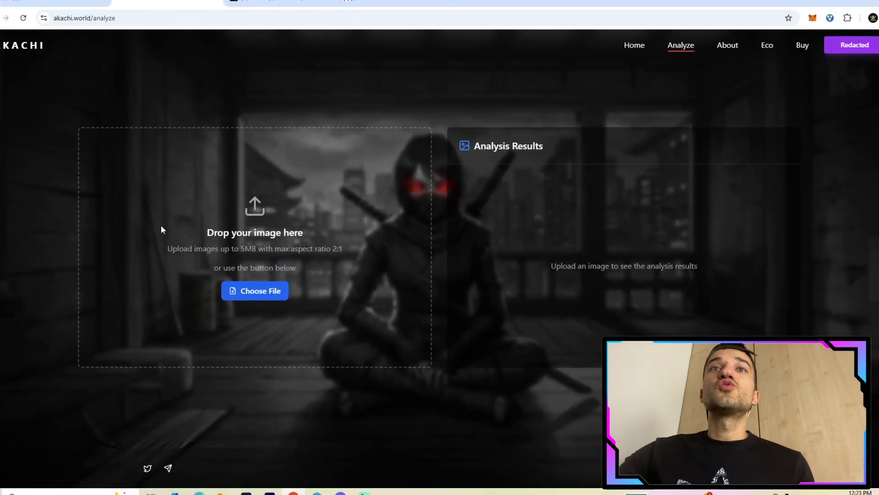
pyautogui.moveTo(377, 204)
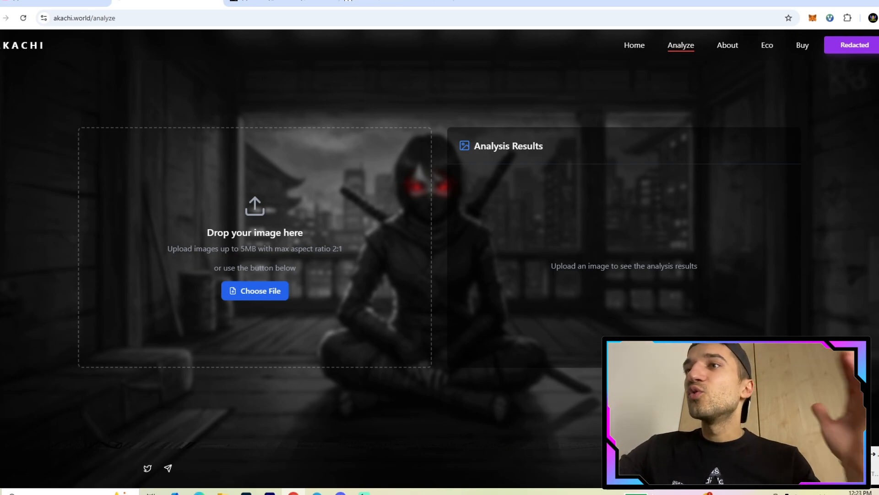
pyautogui.moveTo(773, 99)
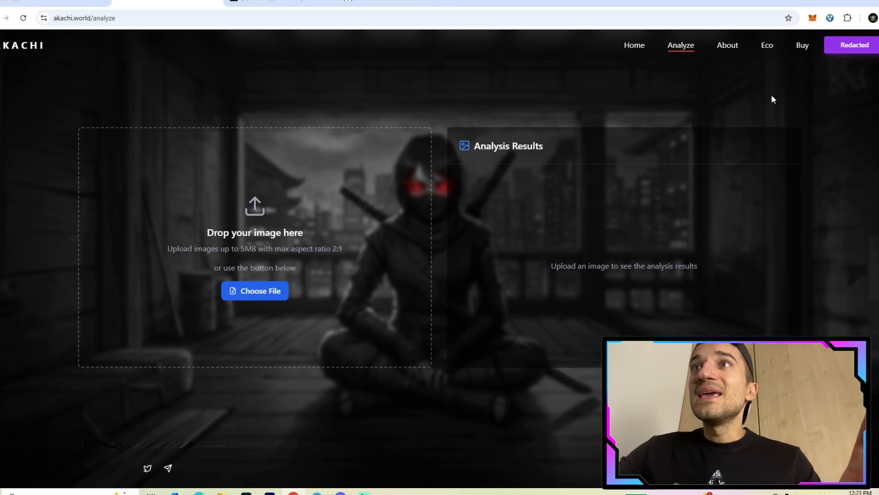
pyautogui.click(767, 45)
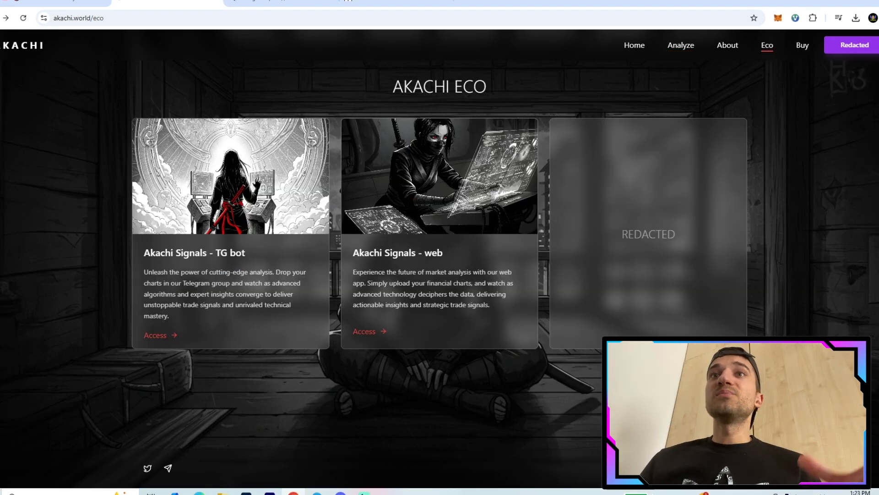
pyautogui.moveTo(186, 341)
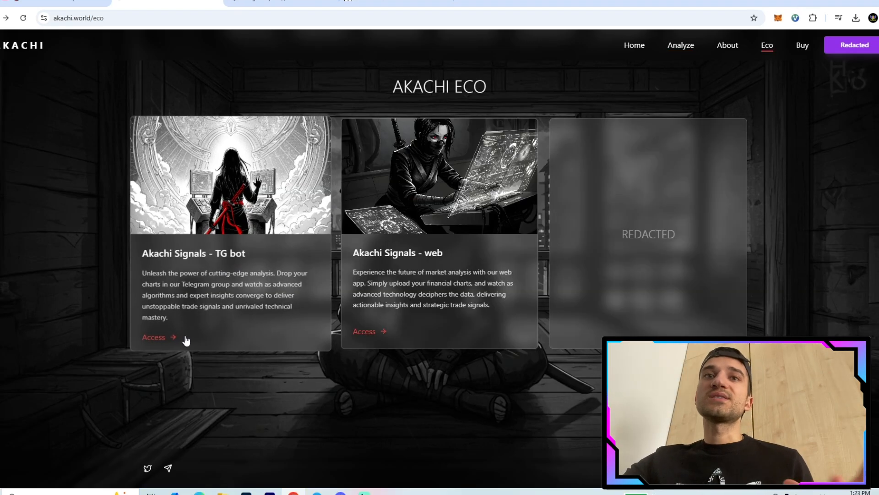
pyautogui.click(153, 337)
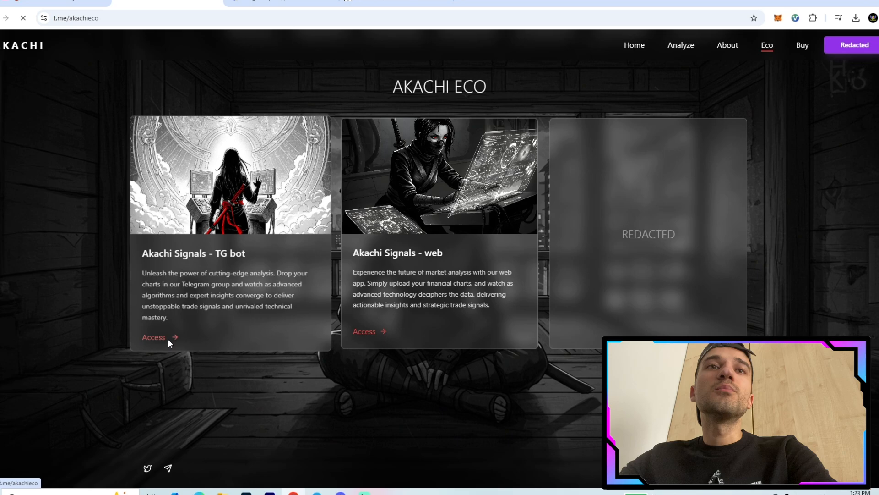
pyautogui.click(153, 337)
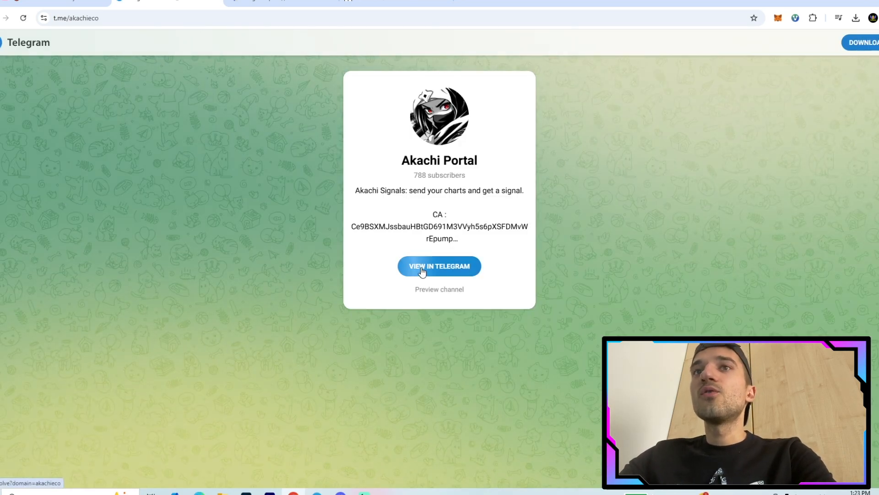
# Step: View the Akachi group in Telegram and scroll to the bot's XRP/USDT analysis with trade setup and targets
pyautogui.click(439, 265)
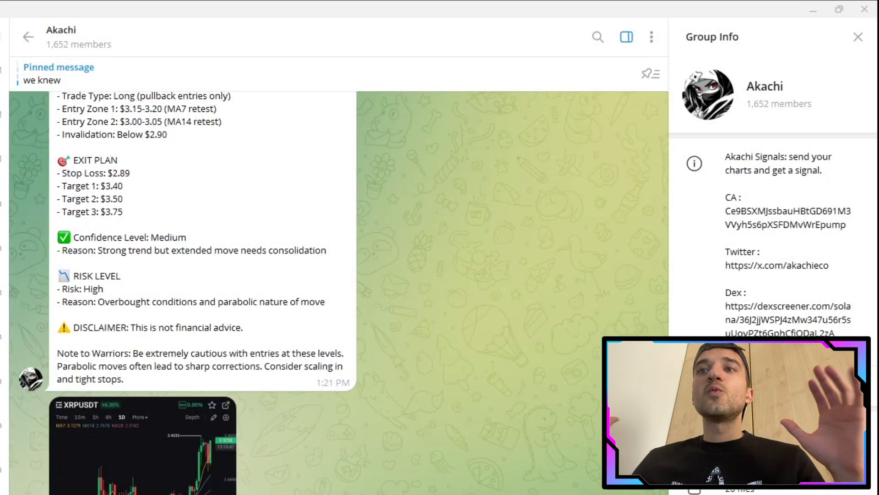
pyautogui.moveTo(472, 469)
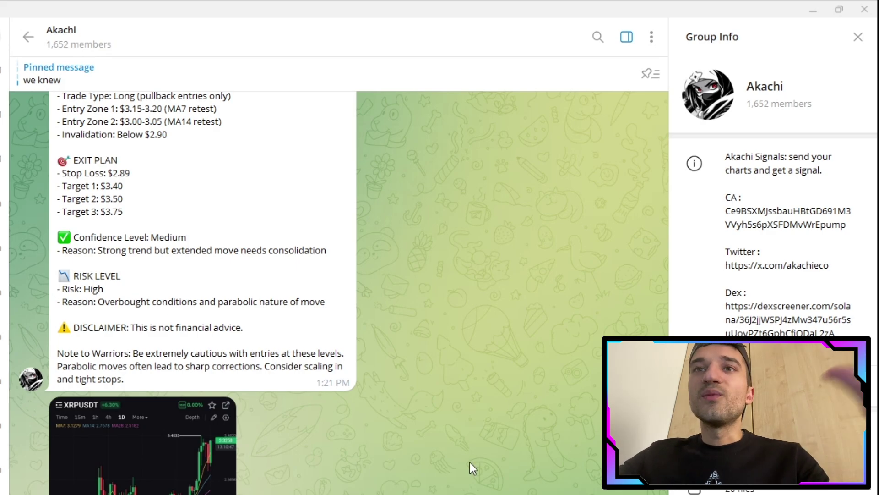
pyautogui.scroll(3)
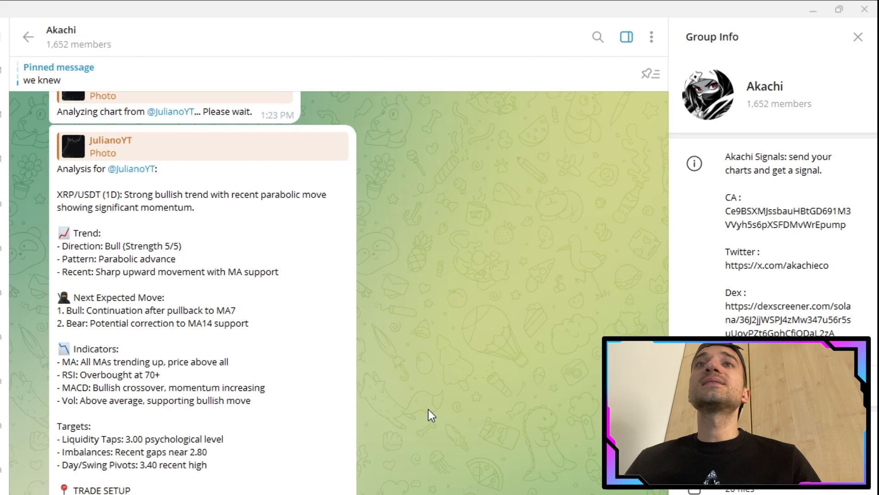
pyautogui.moveTo(202, 237)
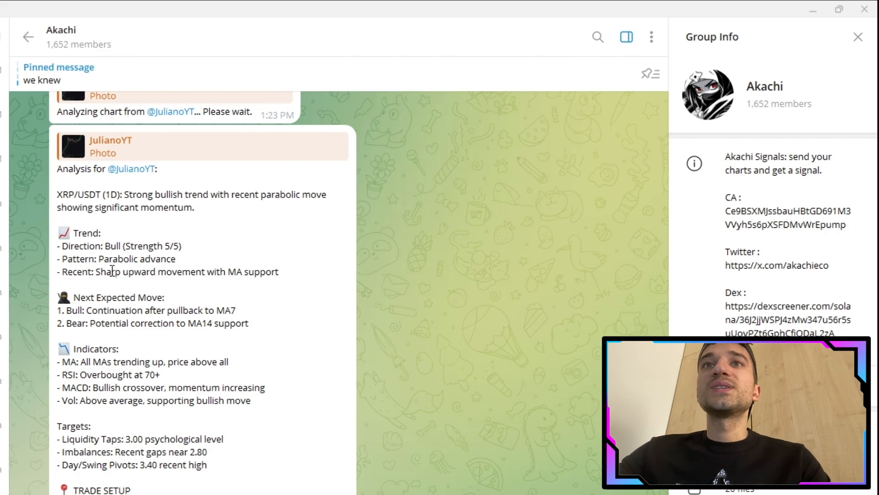
pyautogui.moveTo(180, 296)
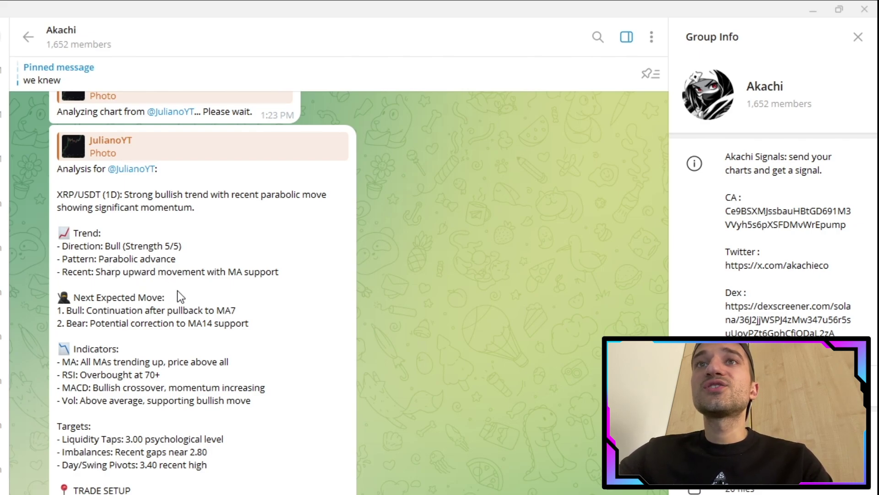
pyautogui.moveTo(253, 291)
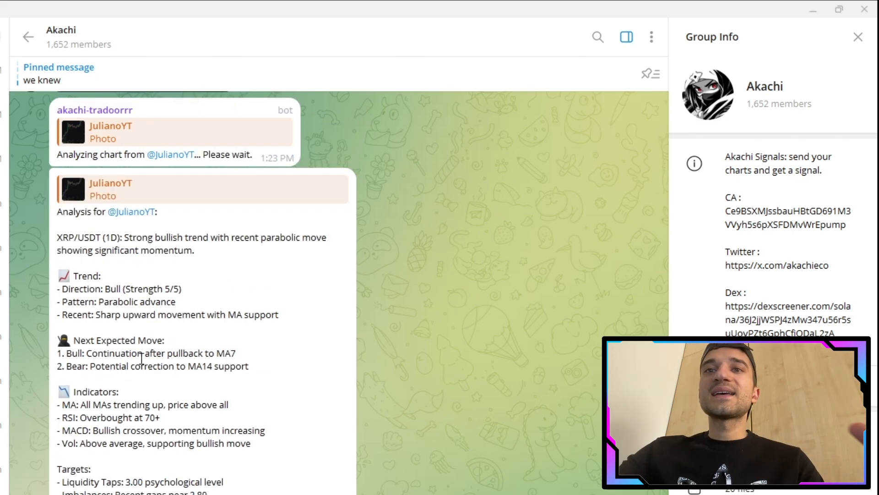
pyautogui.scroll(-3)
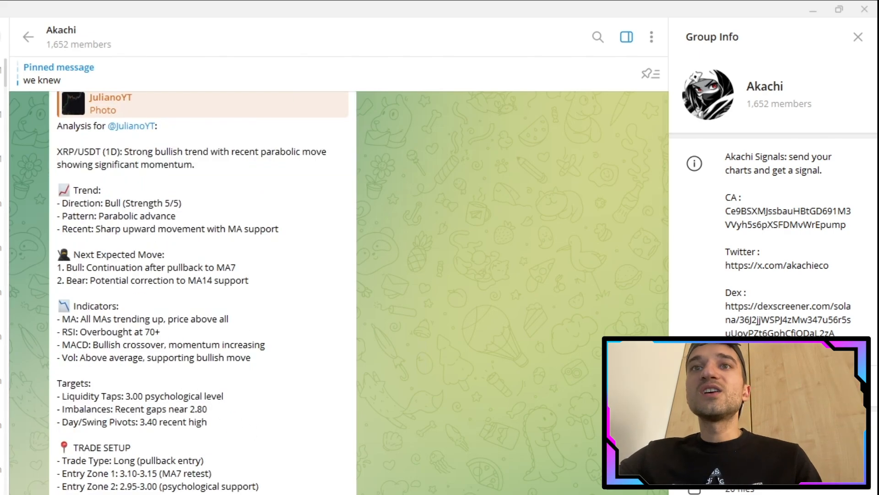
pyautogui.scroll(-3)
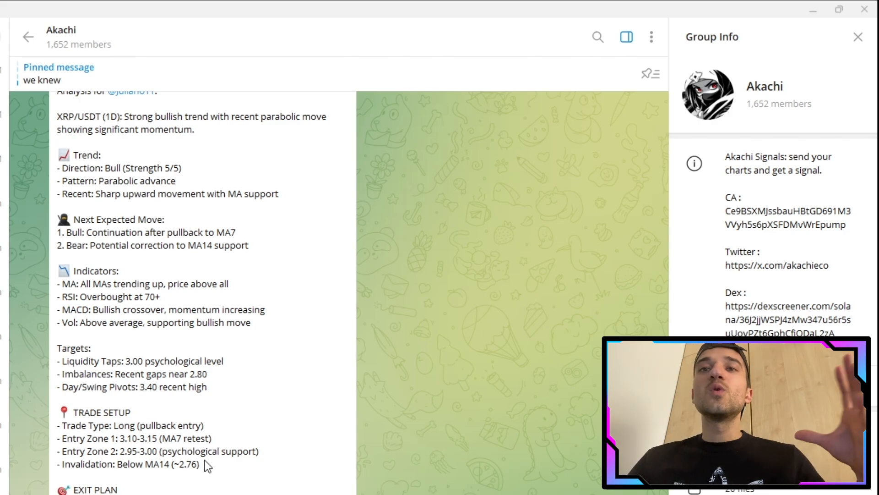
pyautogui.scroll(-3)
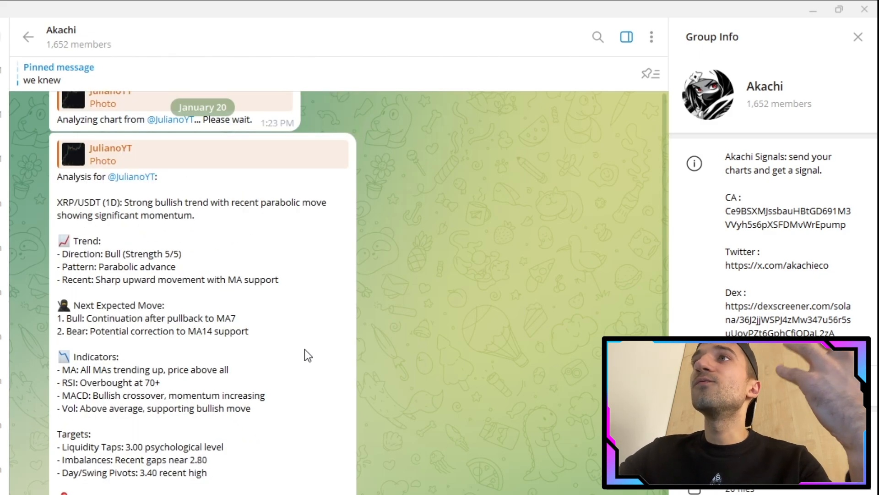
pyautogui.scroll(-3)
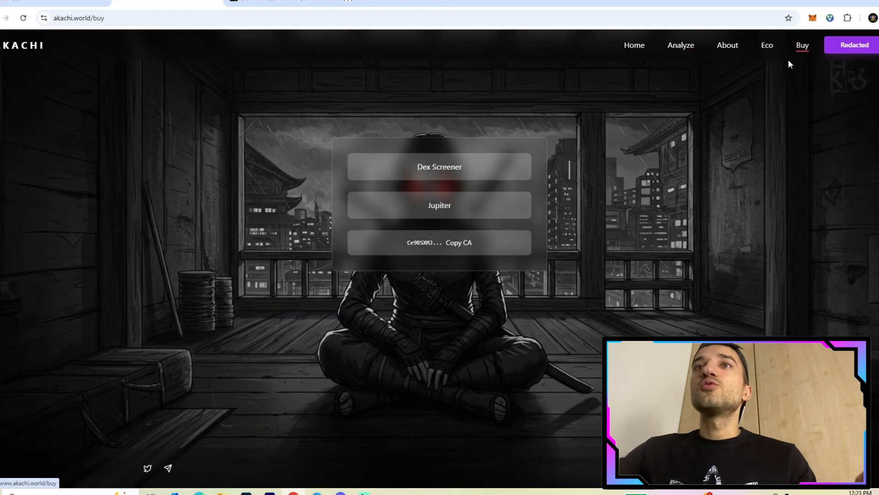
# Step: Go to the Buy page and open the AKACHI/SOL chart on DEX Screener
pyautogui.click(438, 166)
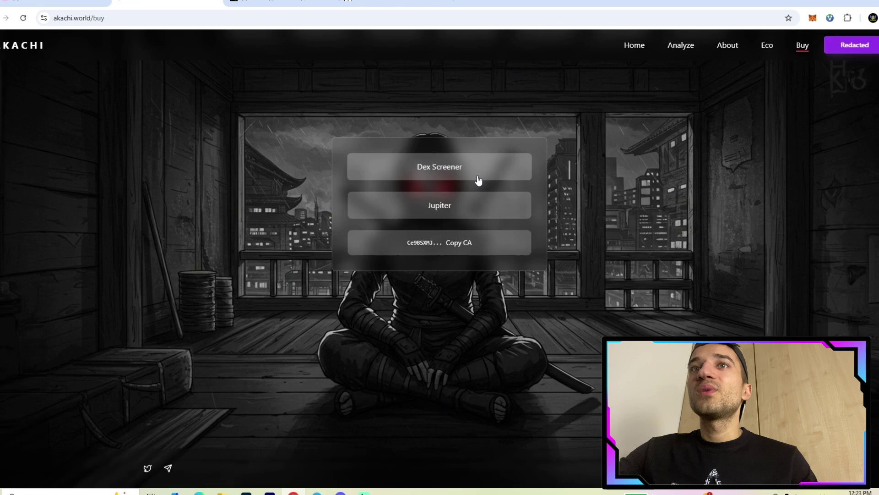
pyautogui.moveTo(470, 241)
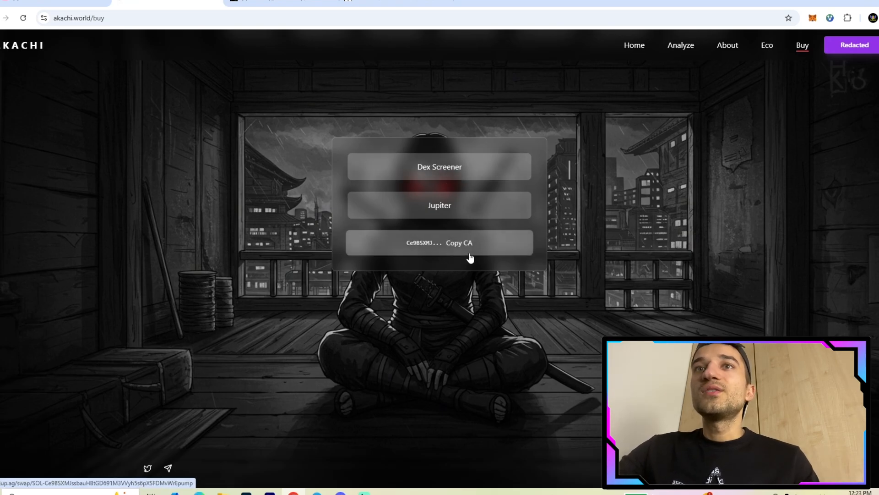
pyautogui.moveTo(499, 245)
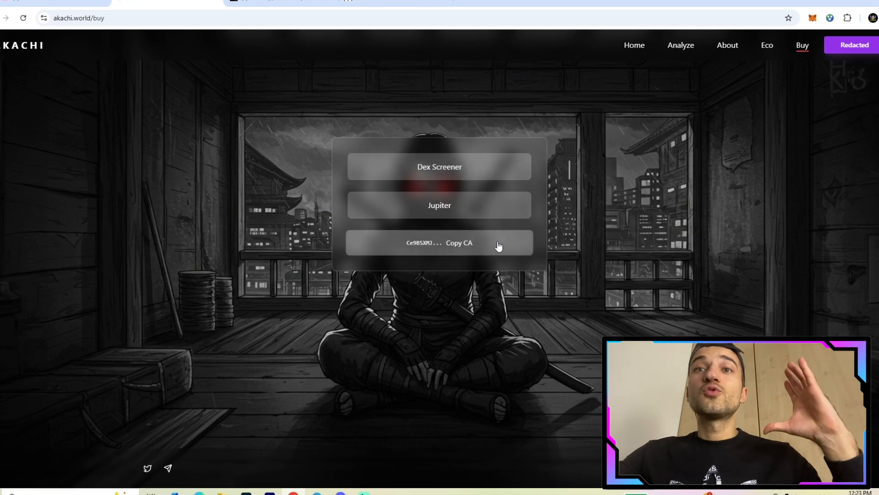
pyautogui.click(438, 167)
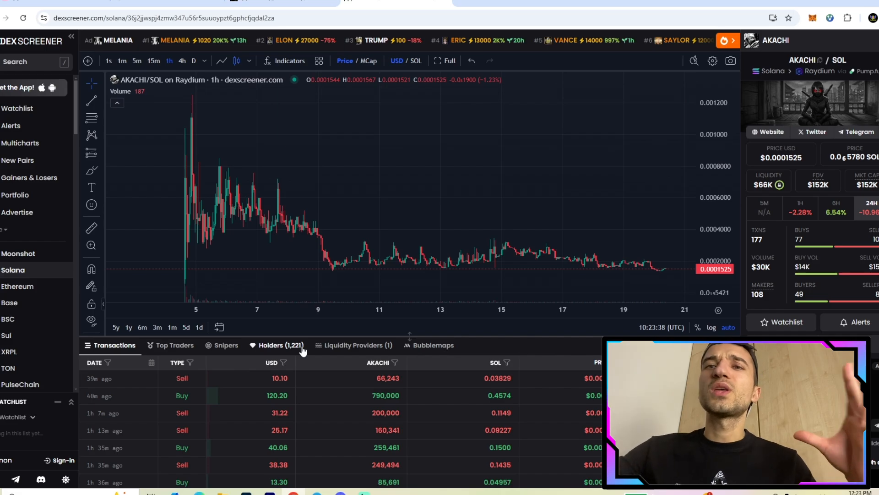